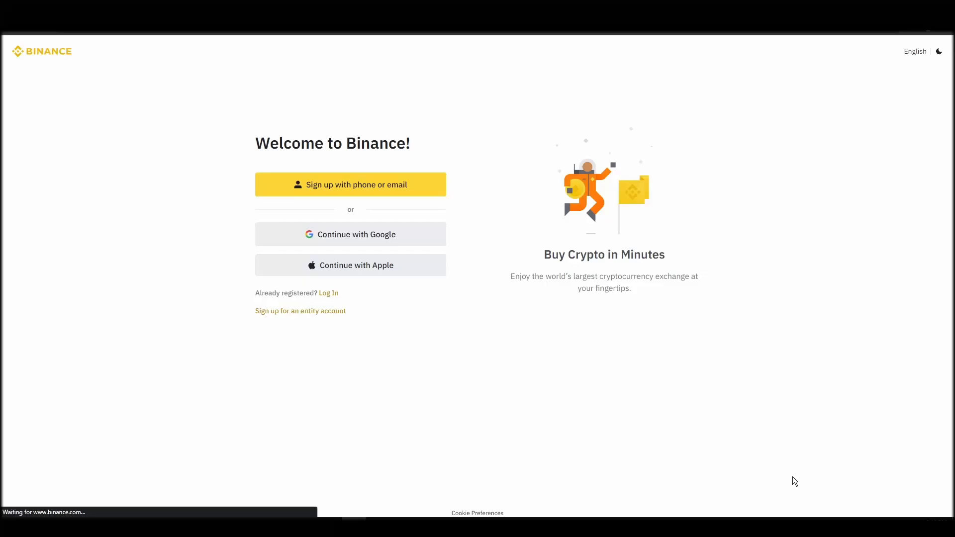
Register a personal Binance account by email, pass the slider puzzle and submit the six-digit code.
click(350, 185)
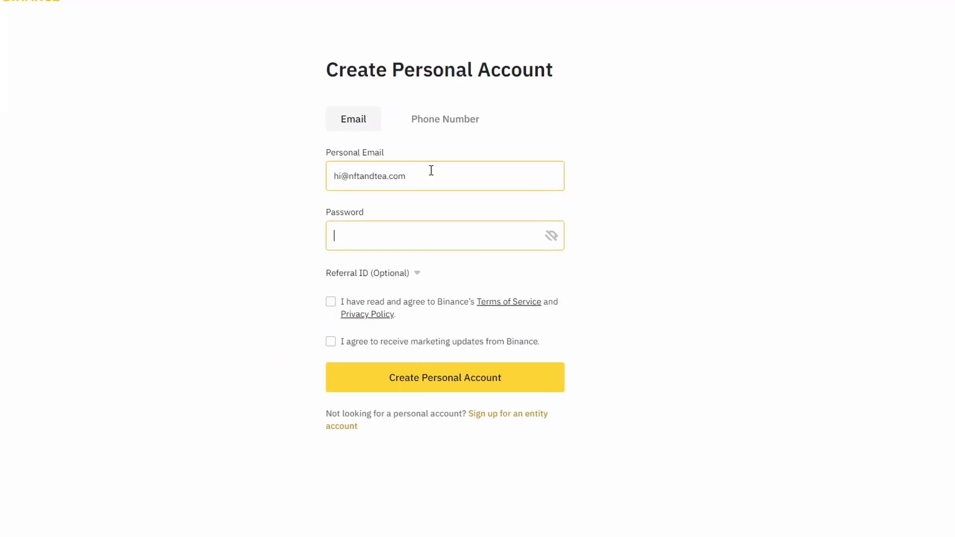
click(445, 377)
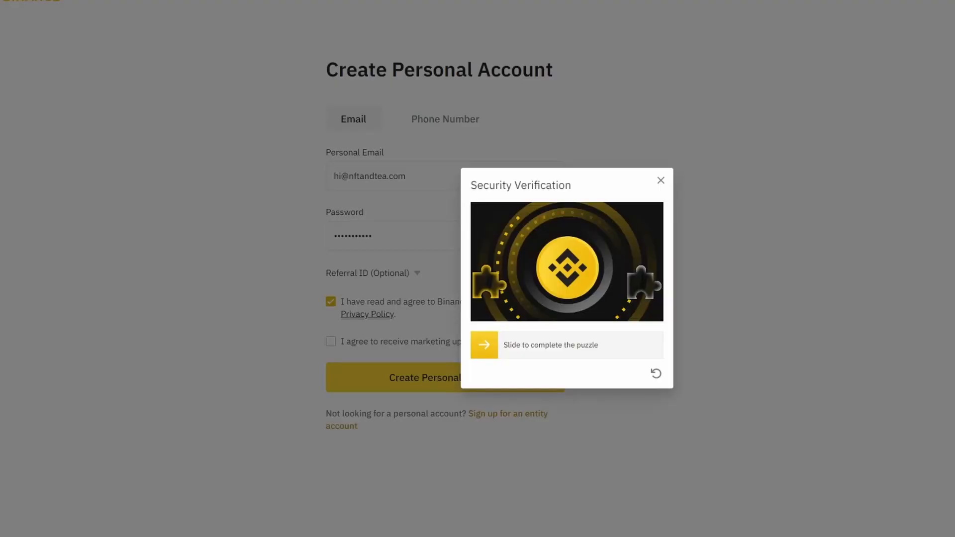
drag(485, 345, 657, 345)
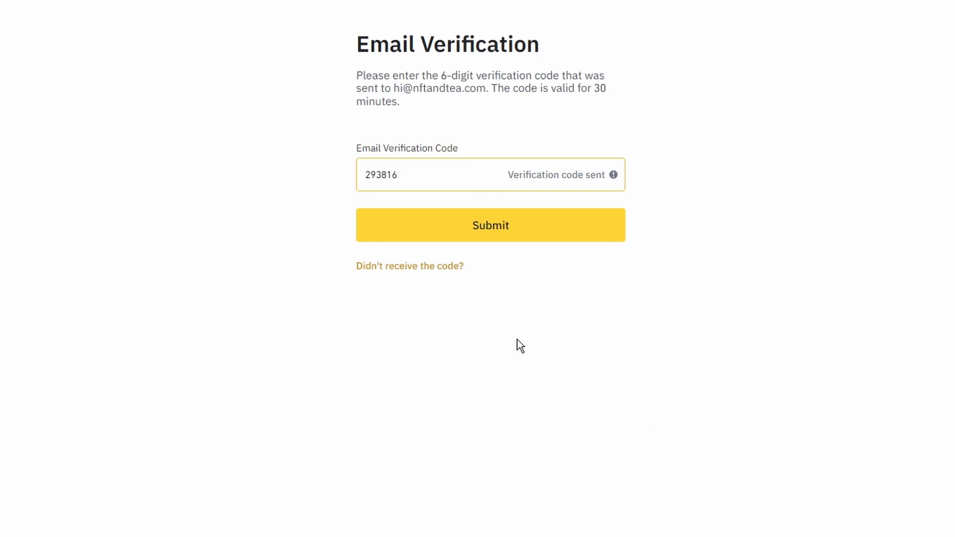
mouse_move(523, 233)
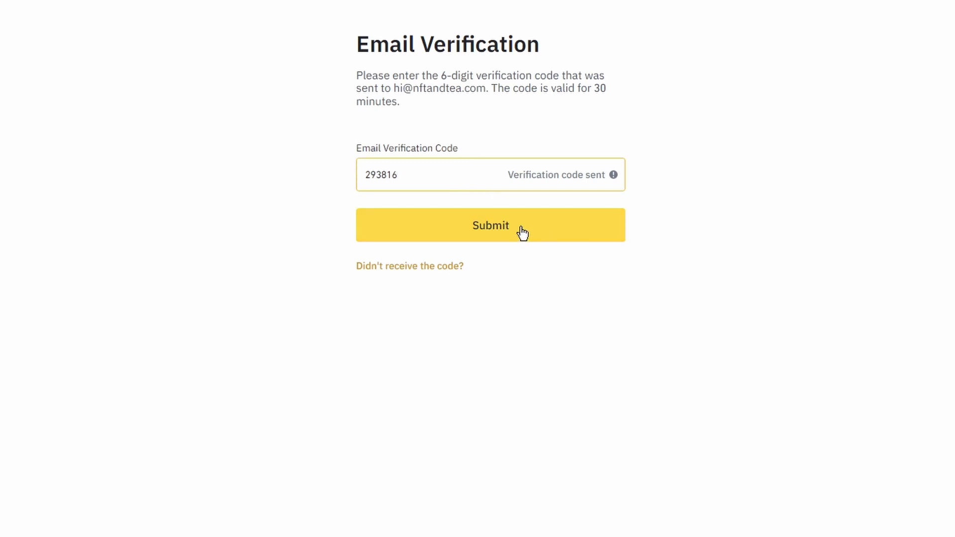
click(489, 225)
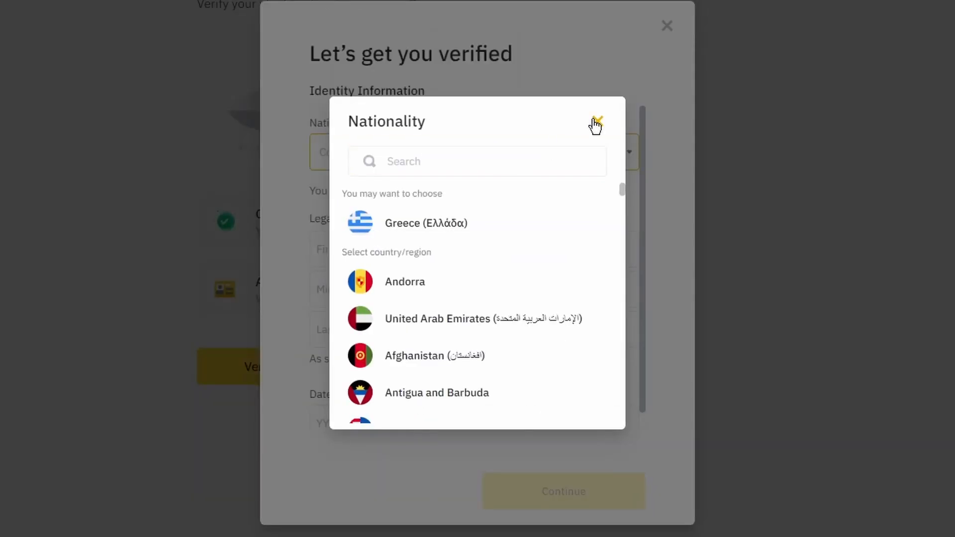
Submit identity details with Greek nationality and proceed to document and selfie verification.
click(595, 122)
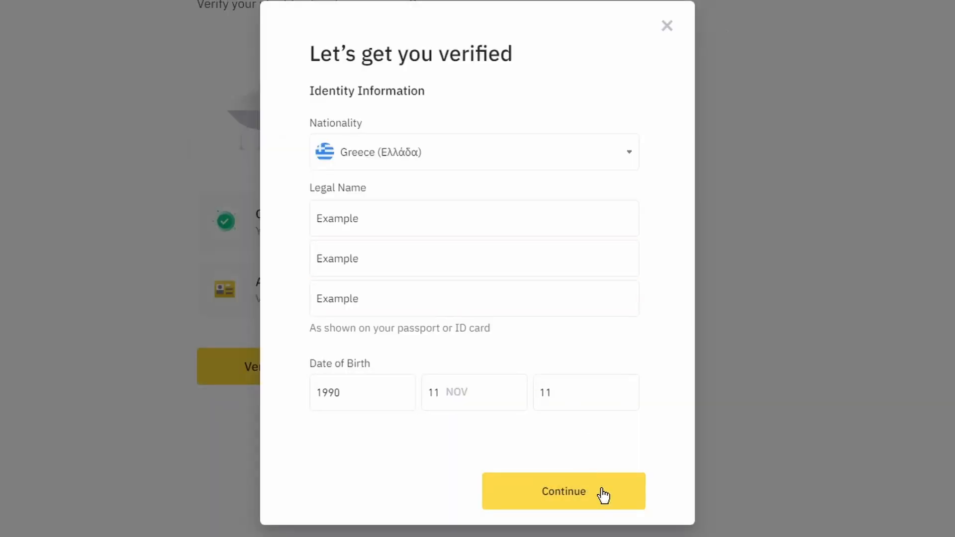
click(562, 490)
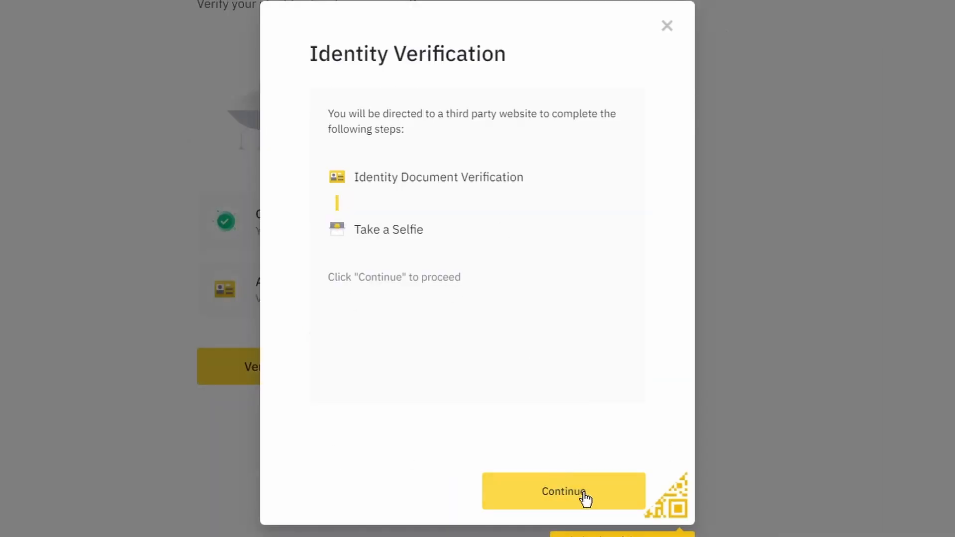
click(561, 491)
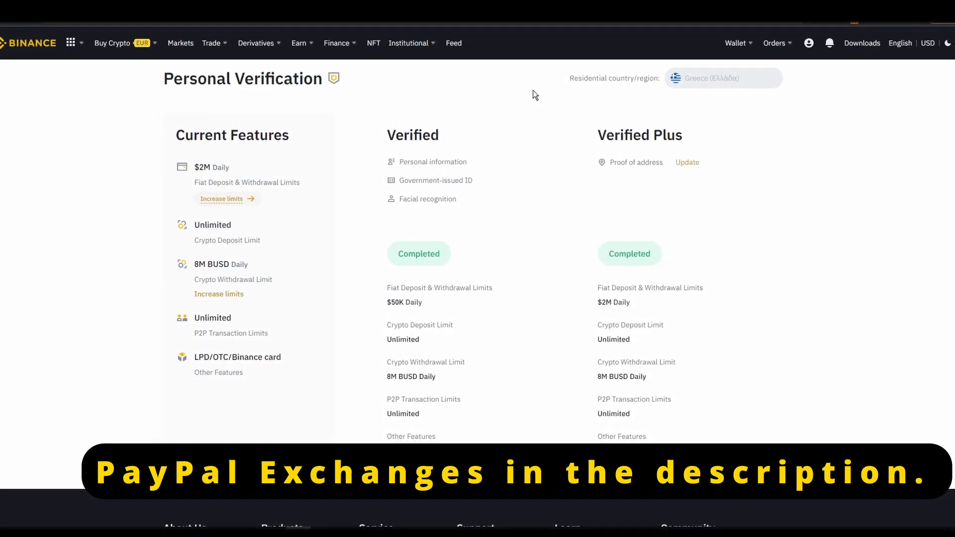
Reach the Credit/Debit Card purchase page under Buy Crypto, dismissing the intro.
scroll(down, 3)
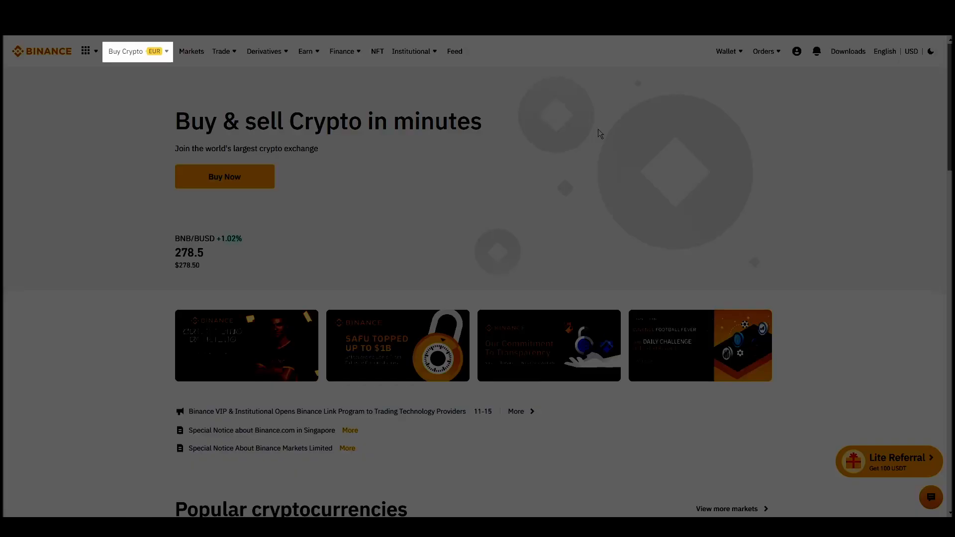
click(127, 50)
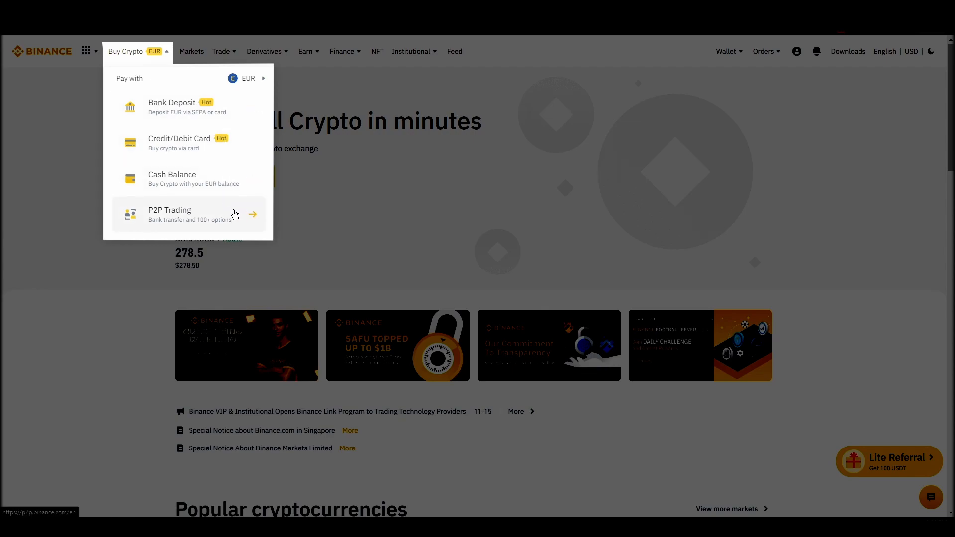
mouse_move(217, 142)
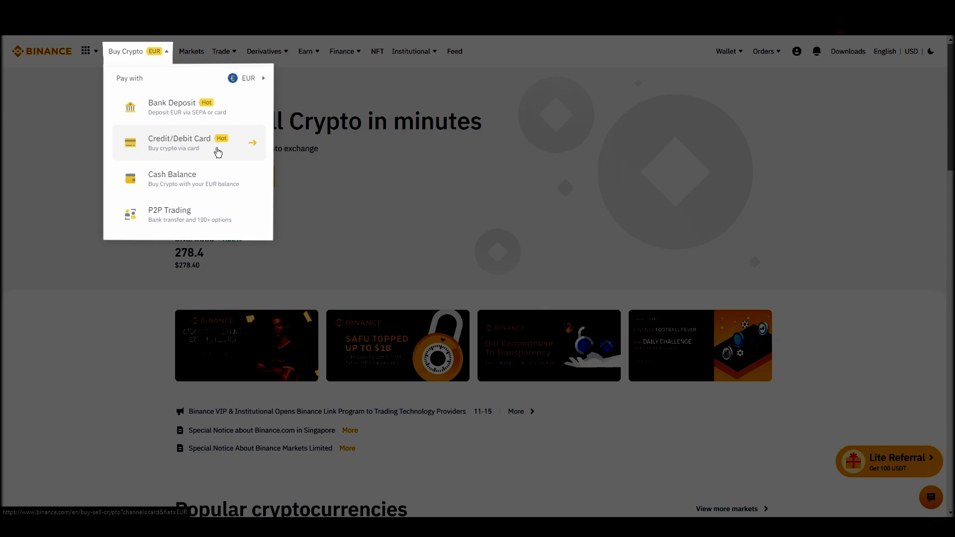
click(179, 142)
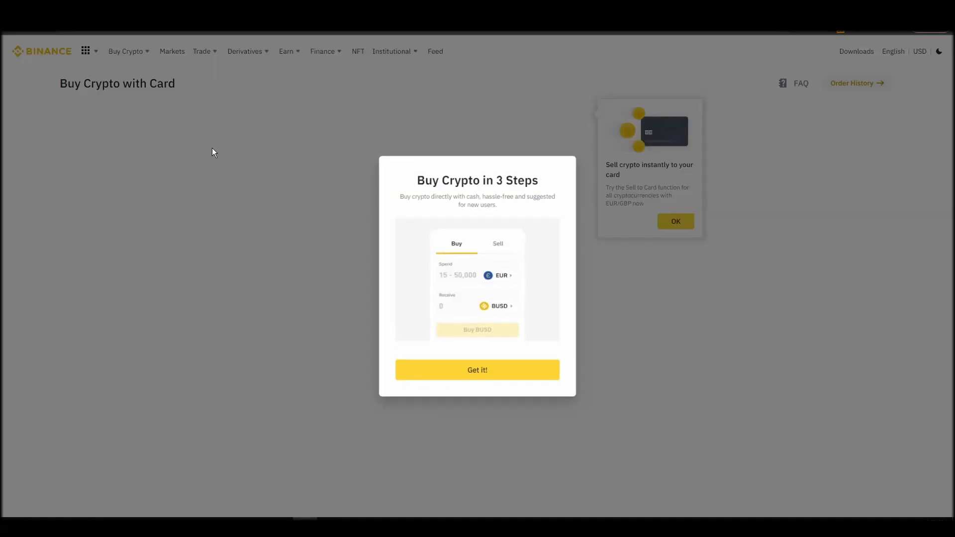
click(477, 370)
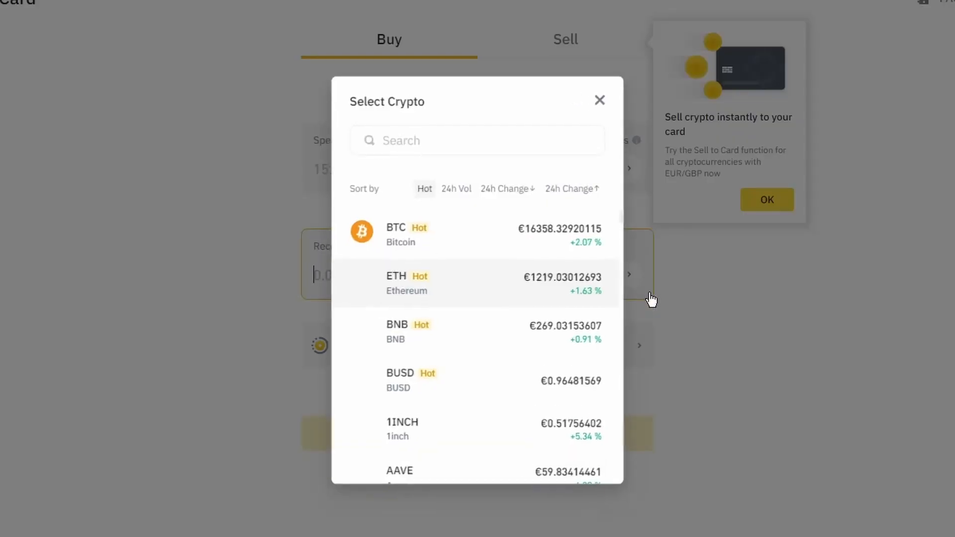
Set up a 15 EUR spend to receive about 0.012 ETH and continue to checkout.
click(406, 283)
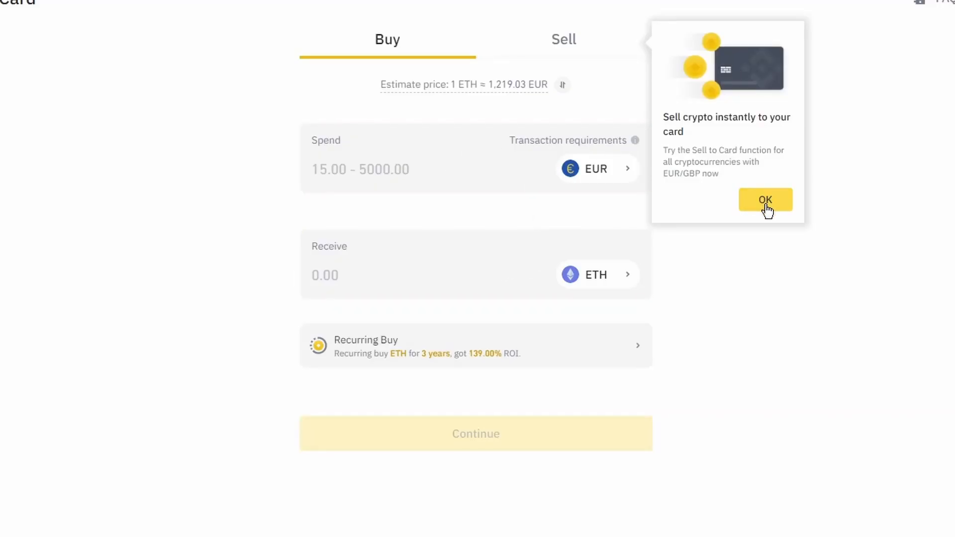
click(765, 200)
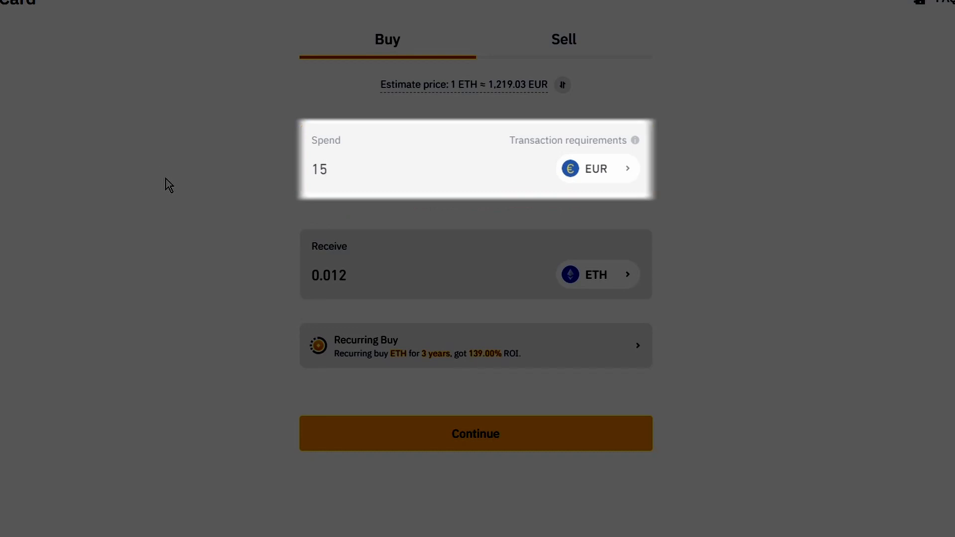
click(402, 175)
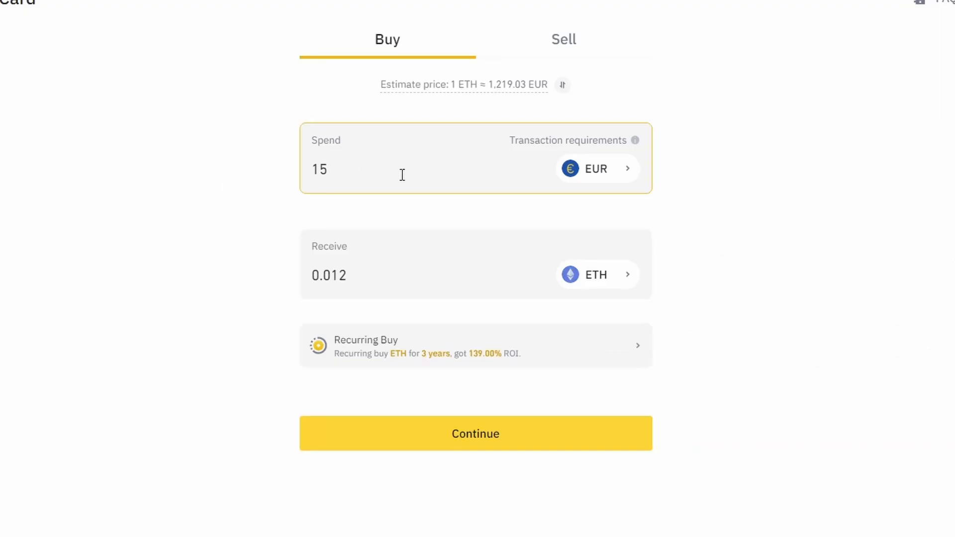
click(475, 434)
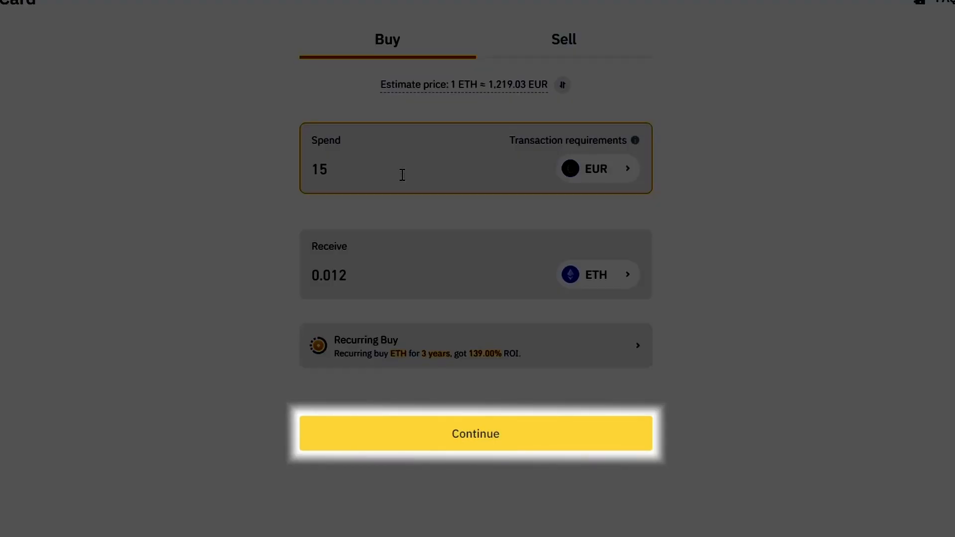
click(475, 434)
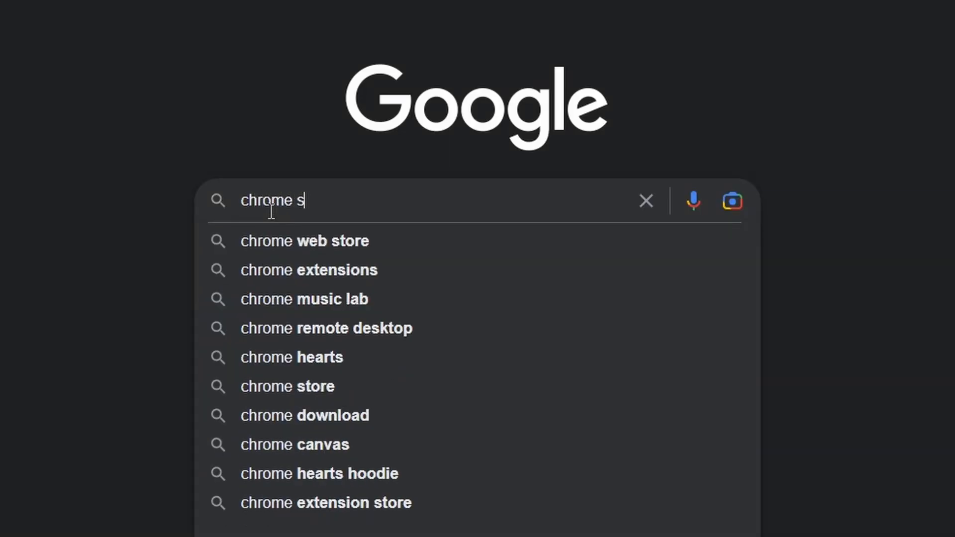
Find the MetaMask extension listing on the Chrome Web Store via a Google search.
click(286, 386)
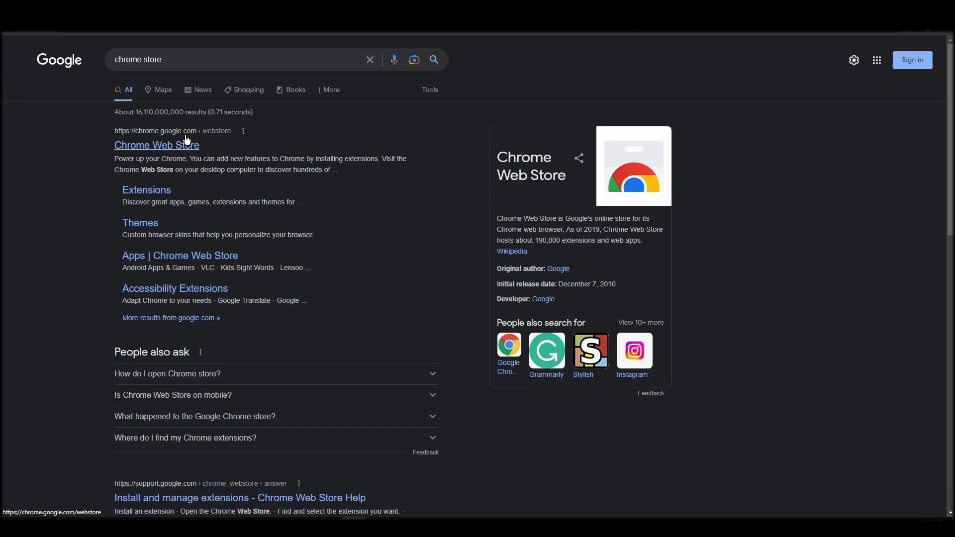
click(156, 145)
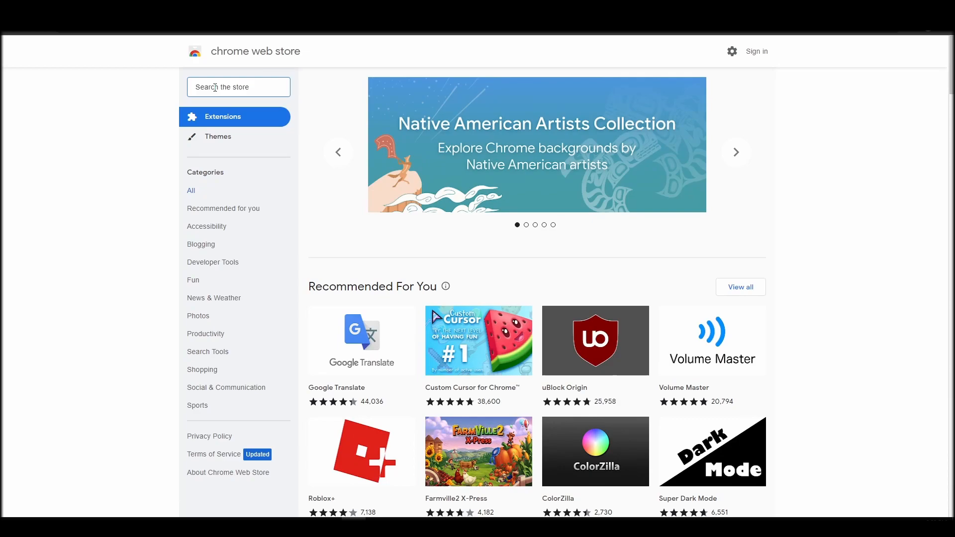
text(metamask)
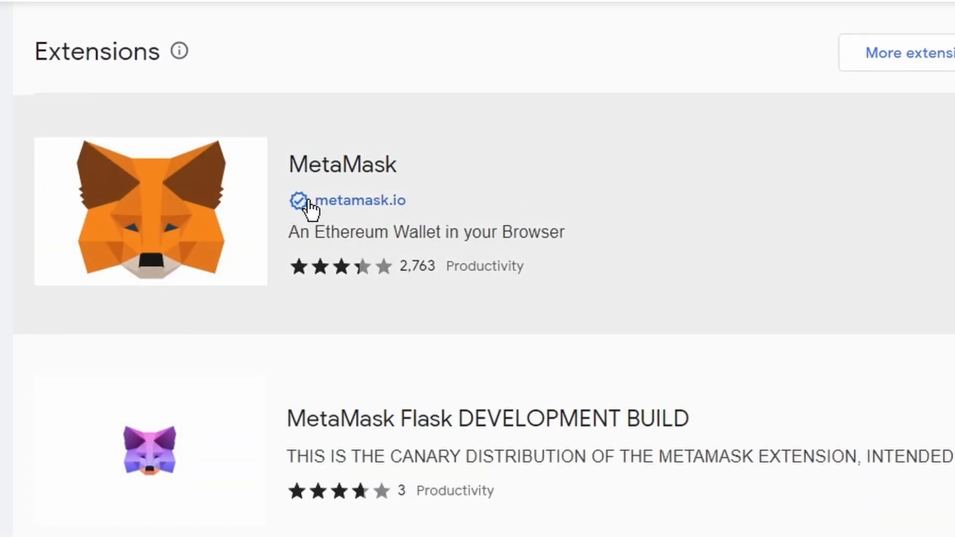
click(341, 164)
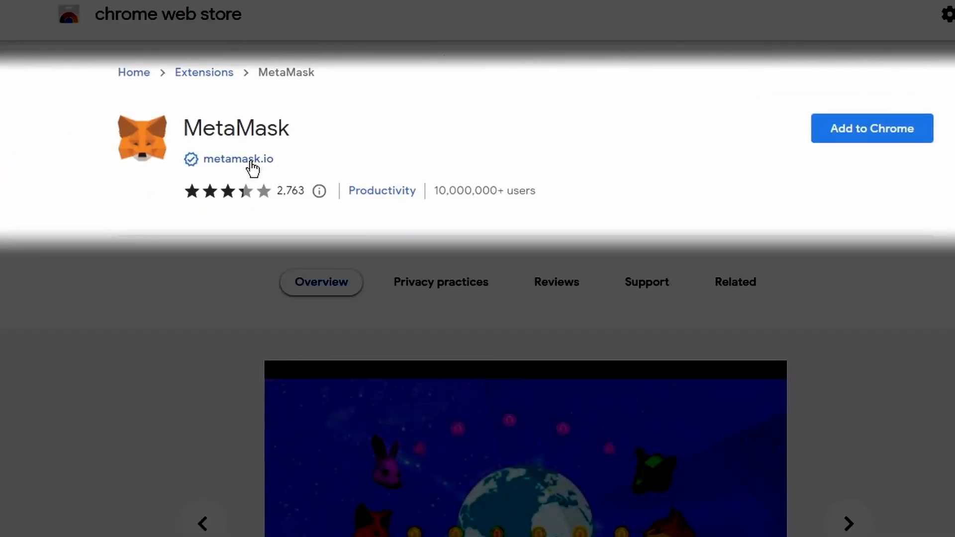
Add the MetaMask extension to Chrome and confirm the installation.
click(239, 159)
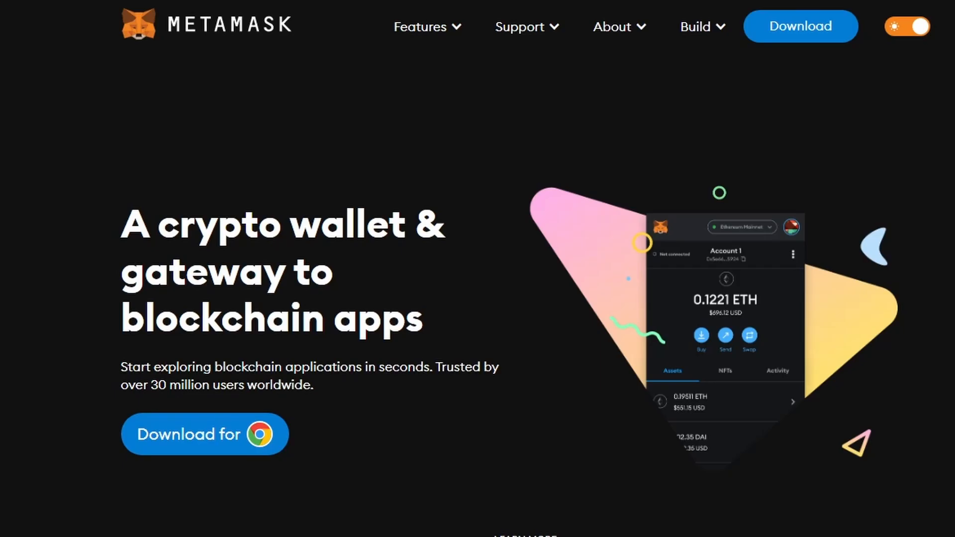
click(204, 433)
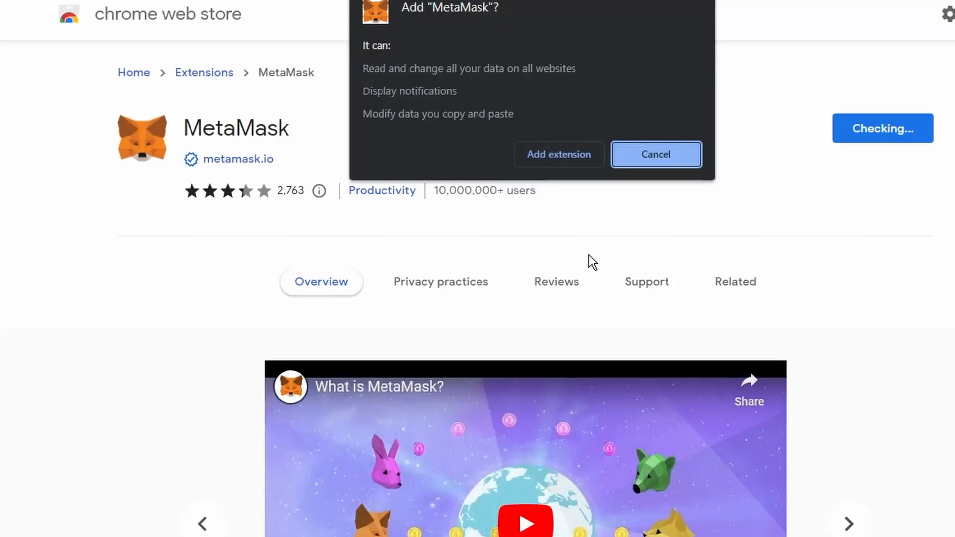
click(656, 154)
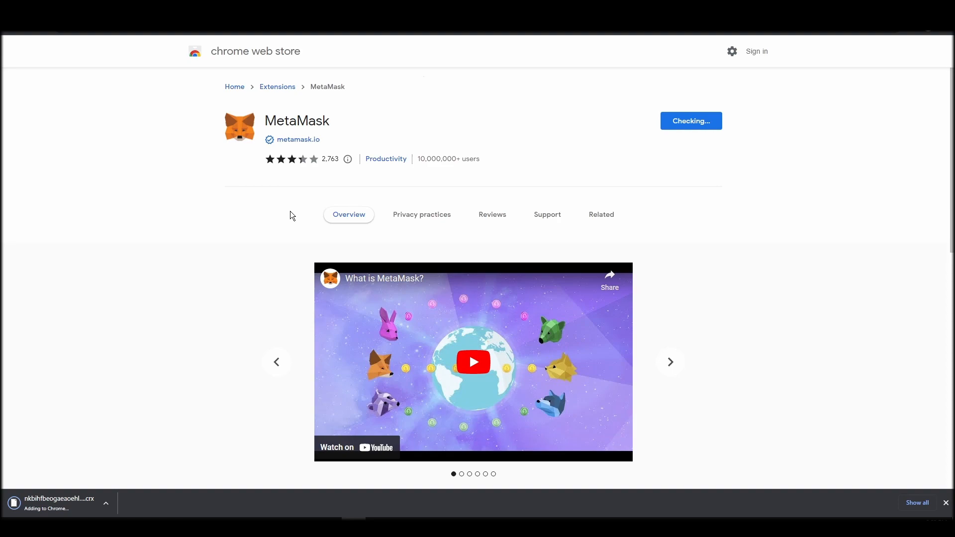
mouse_move(292, 206)
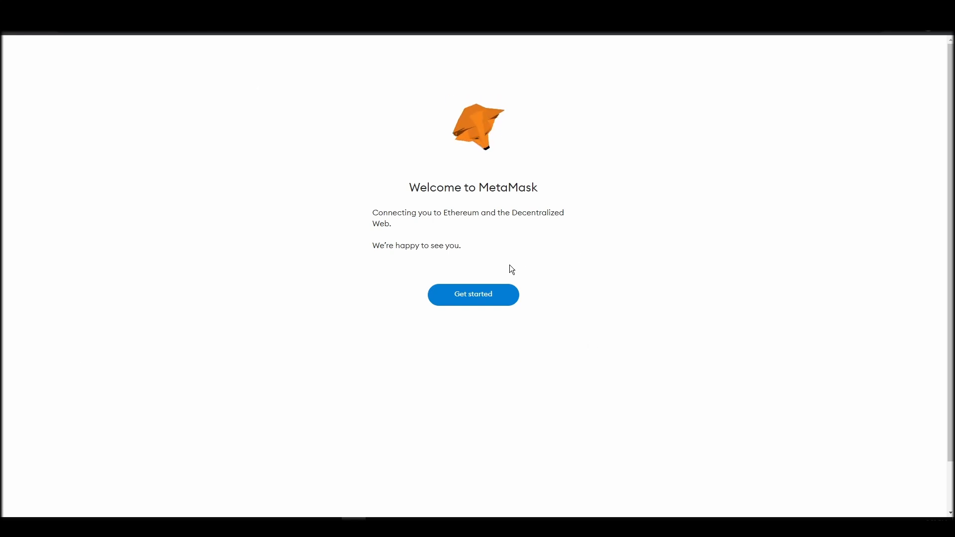
Create a new MetaMask wallet with a password, skipping the usage data and security video.
click(472, 295)
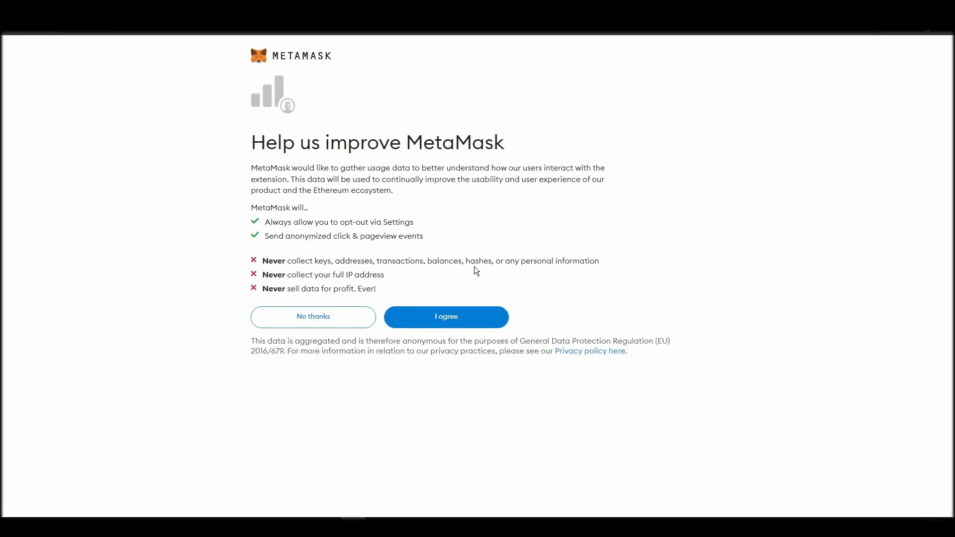
click(445, 316)
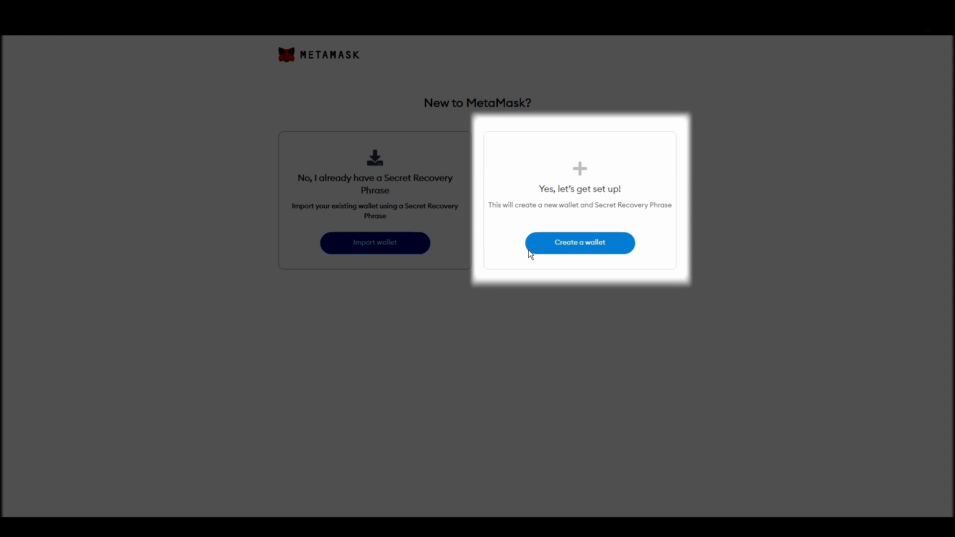
click(579, 243)
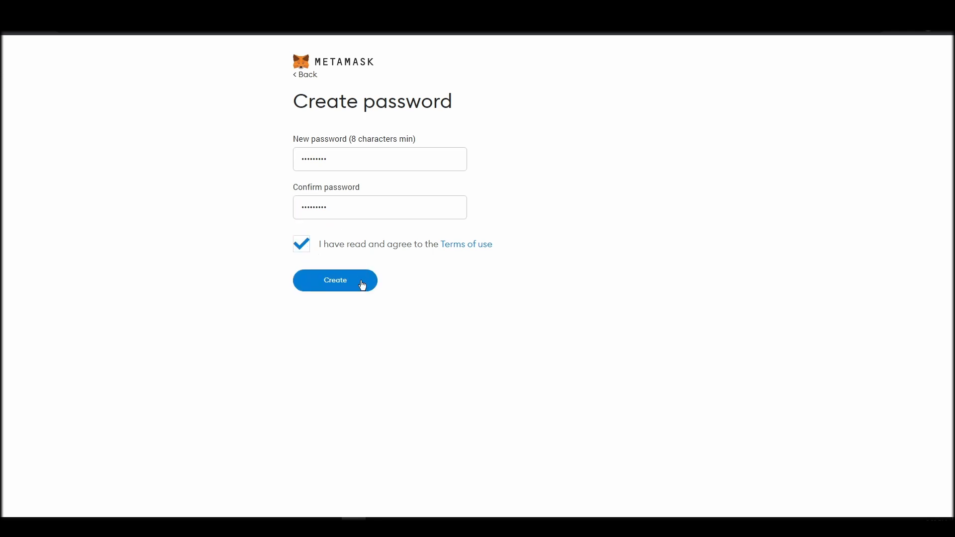
click(334, 281)
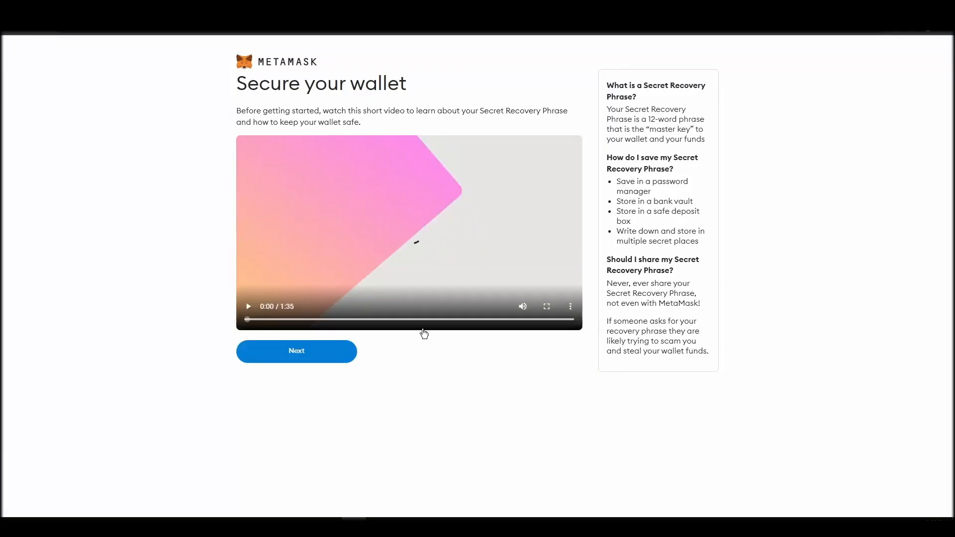
click(296, 352)
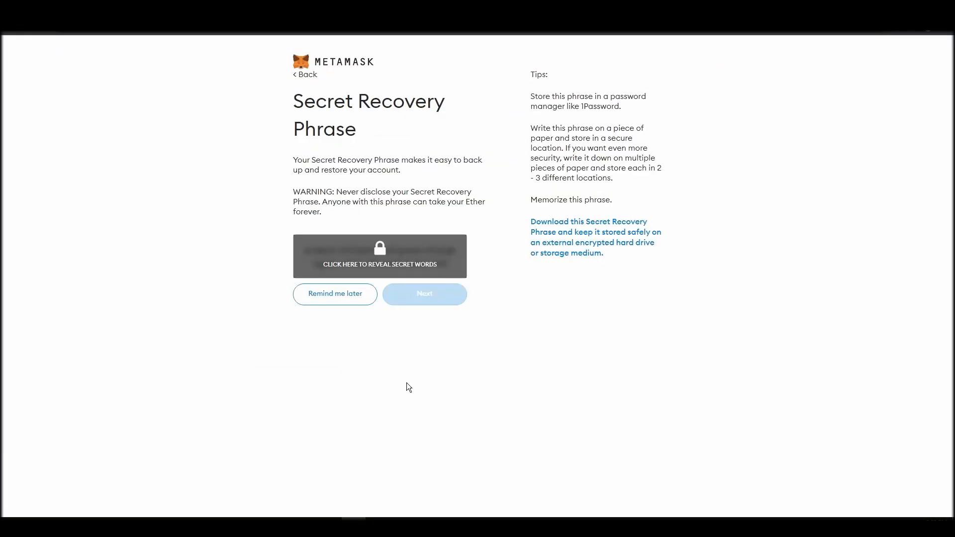
Reveal the Secret Recovery Phrase, re-enter its words in order and confirm it.
click(379, 256)
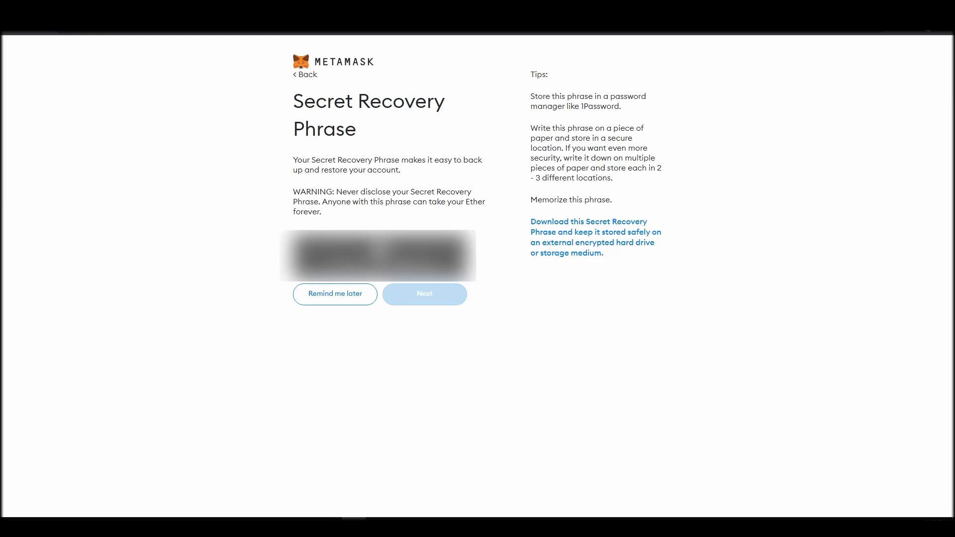
click(378, 256)
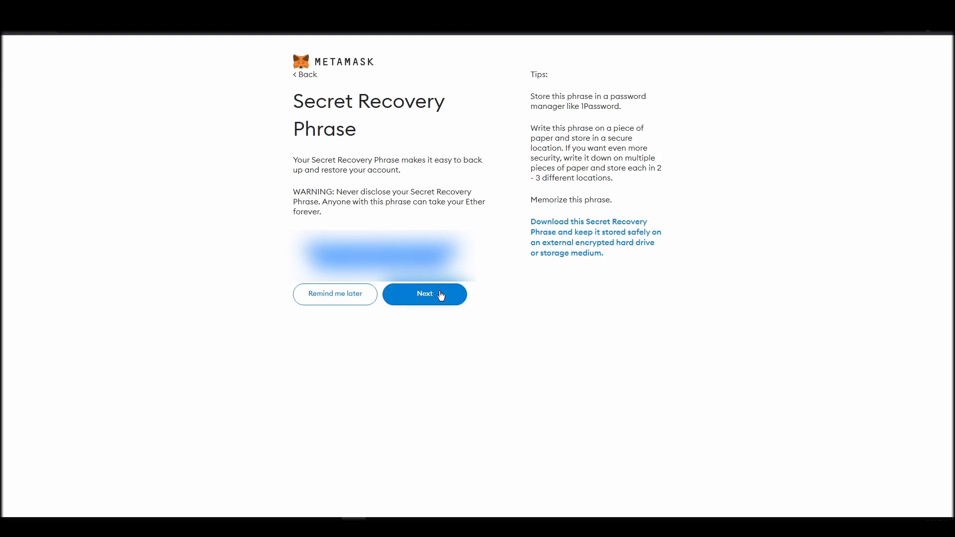
click(425, 295)
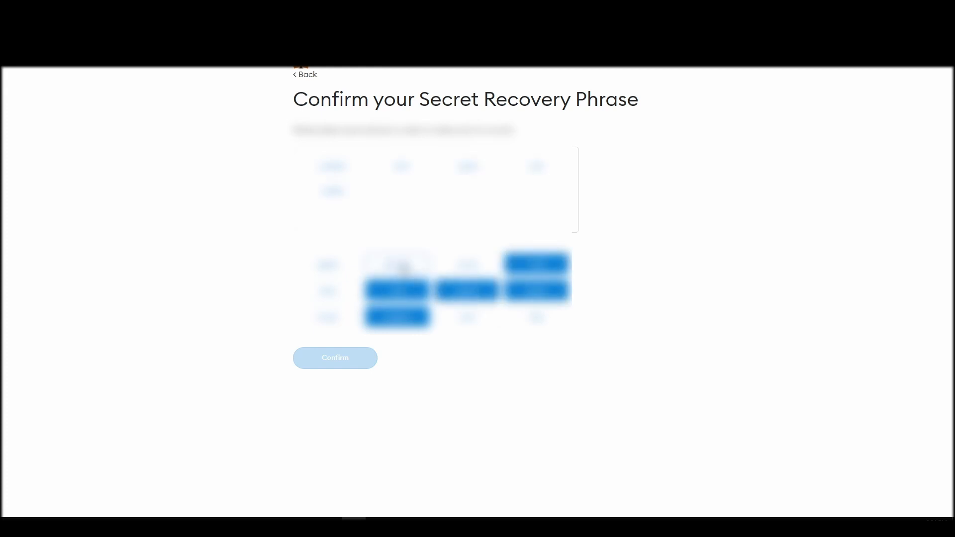
click(397, 262)
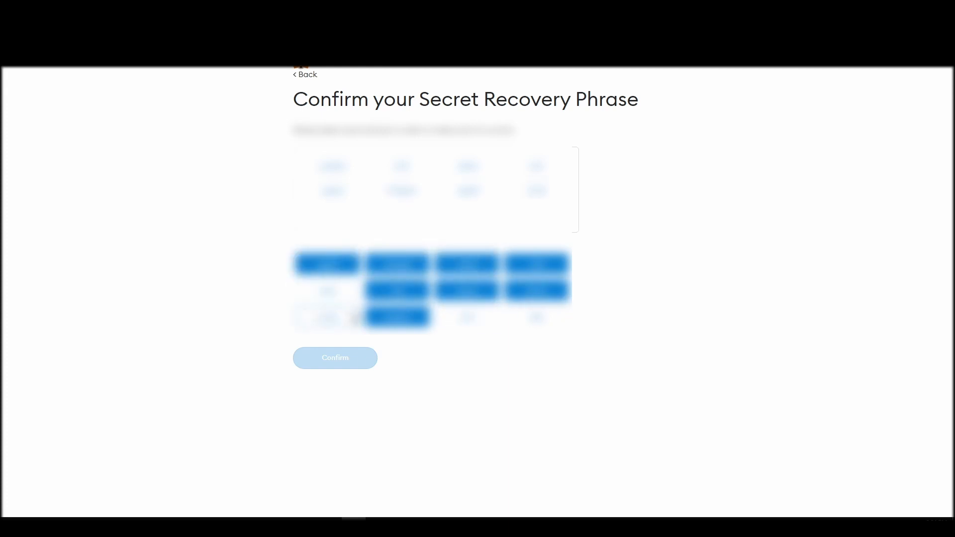
click(334, 357)
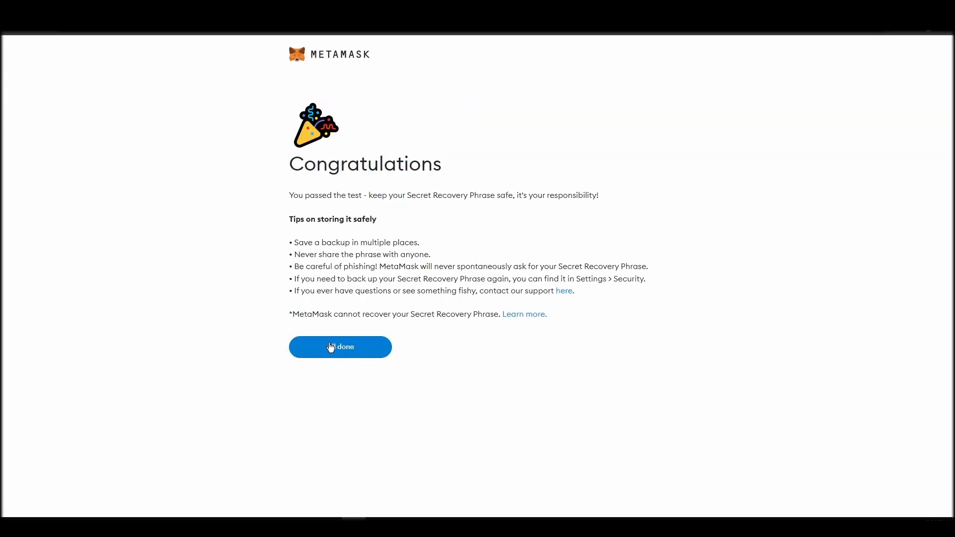
Start an ETH withdrawal on Binance and copy the MetaMask receiving address for it.
click(340, 346)
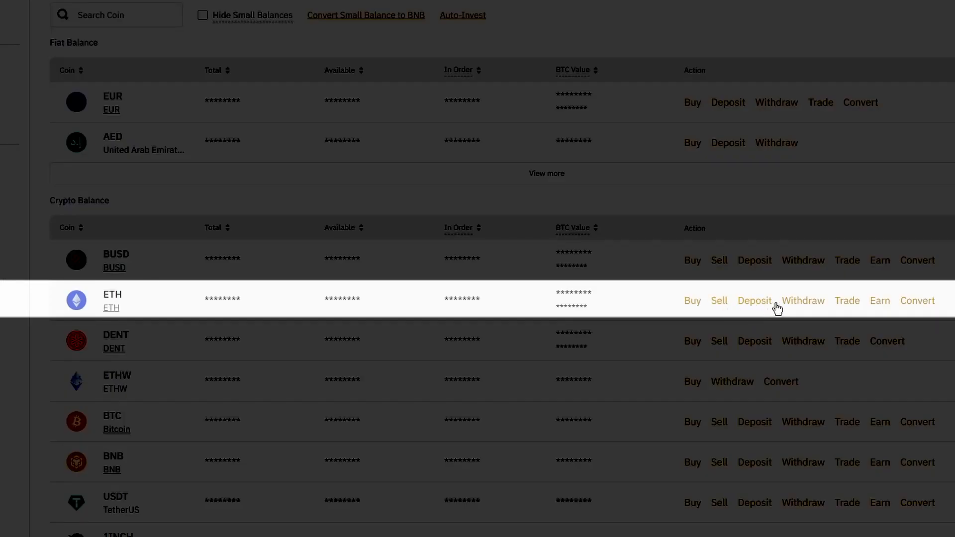
click(802, 301)
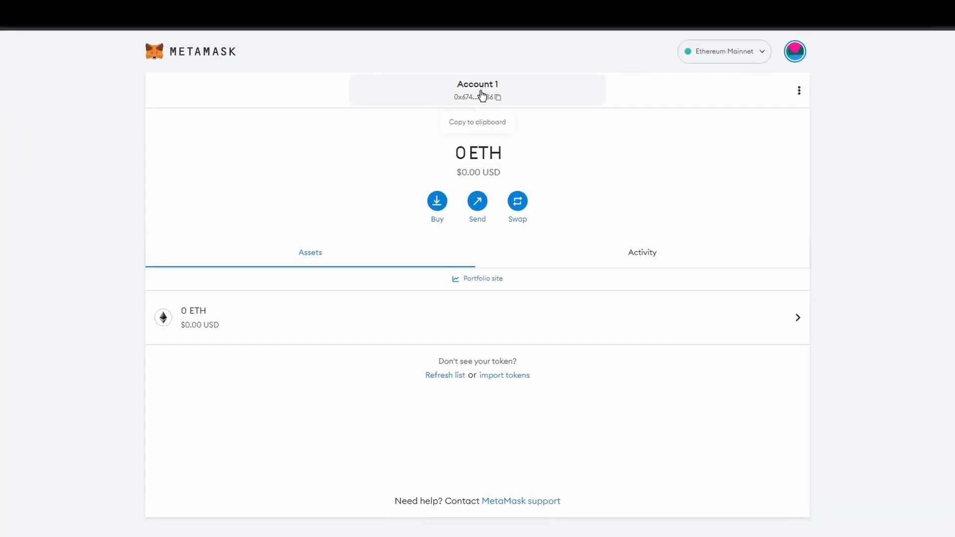
click(497, 97)
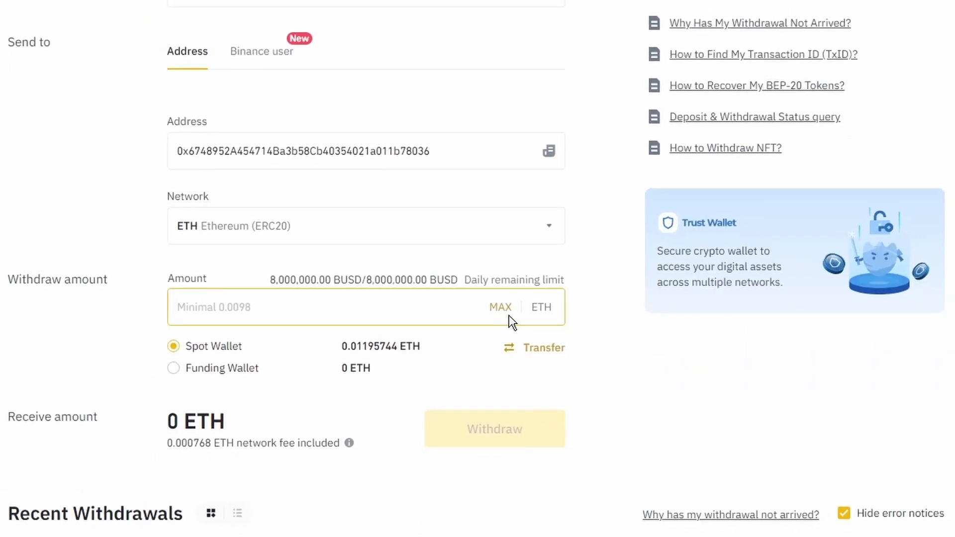
Withdraw the maximum 0.01195744 ETH over Ethereum (ERC20) and submit security verification.
click(501, 308)
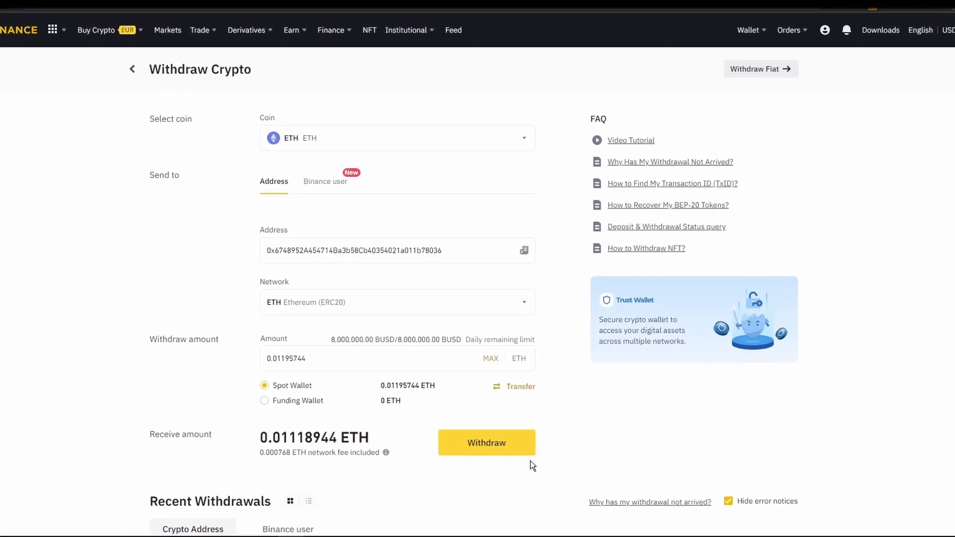
click(486, 441)
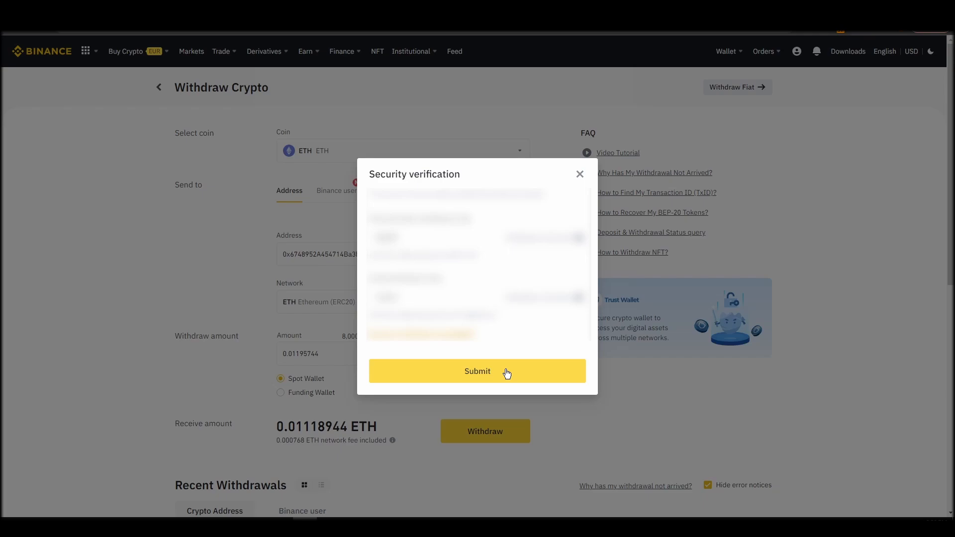
click(477, 371)
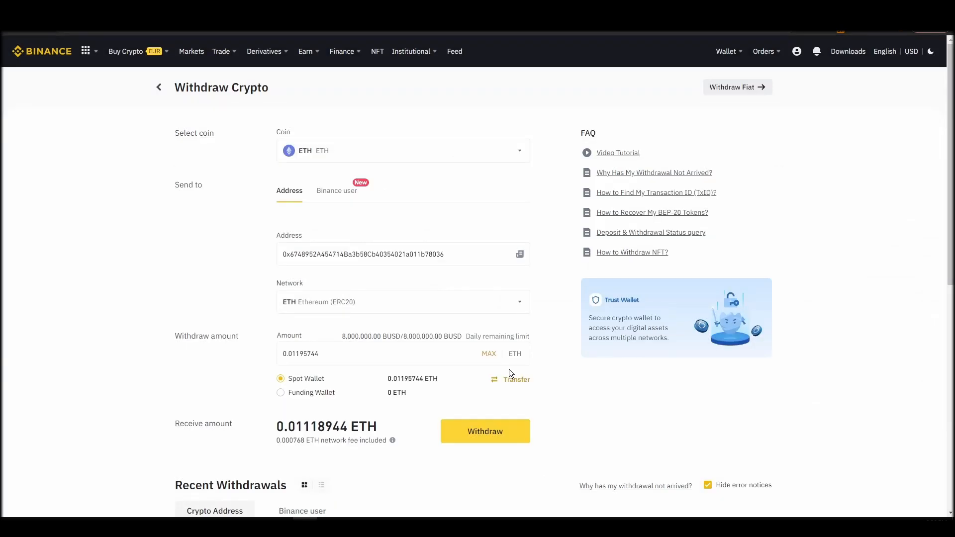
click(485, 430)
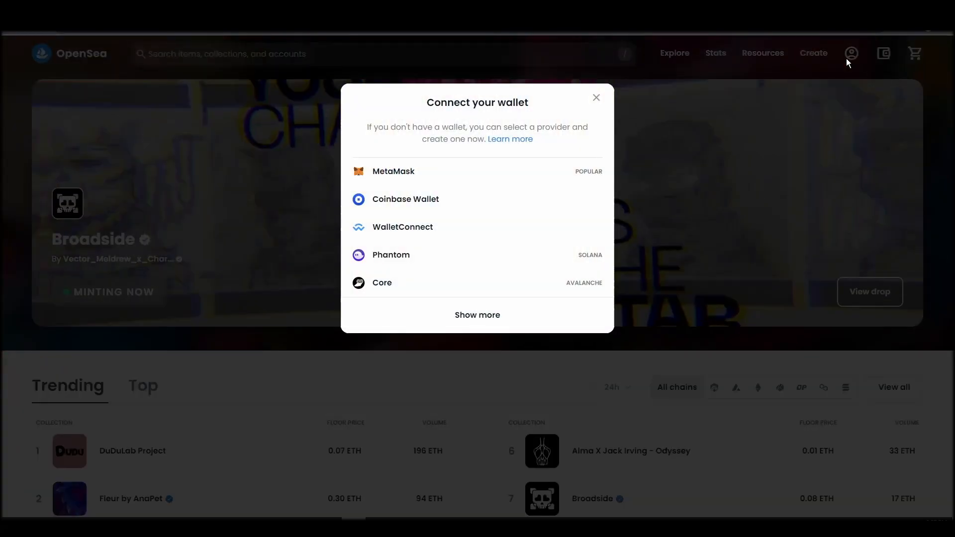
Connect Account 1 of MetaMask to OpenSea, accept the terms and sign the welcome message.
click(393, 171)
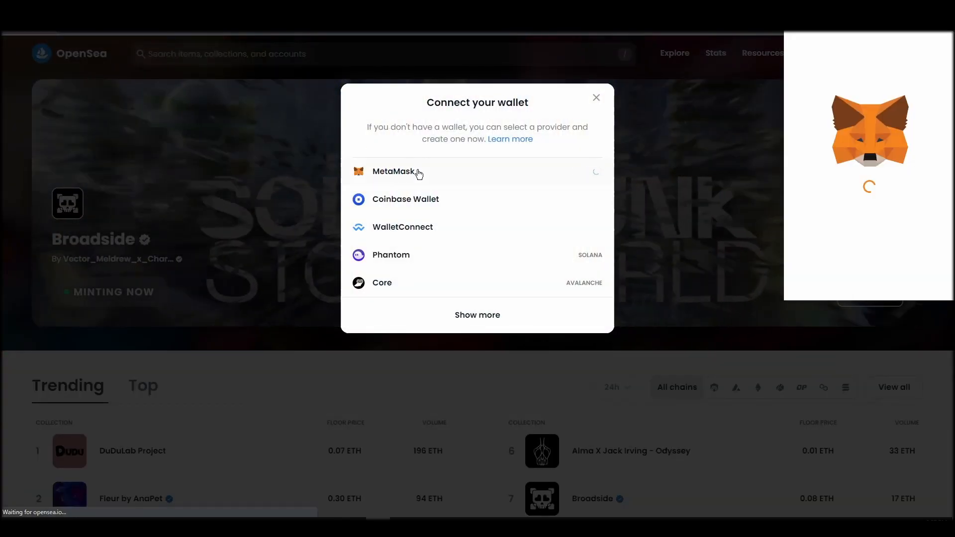
click(393, 171)
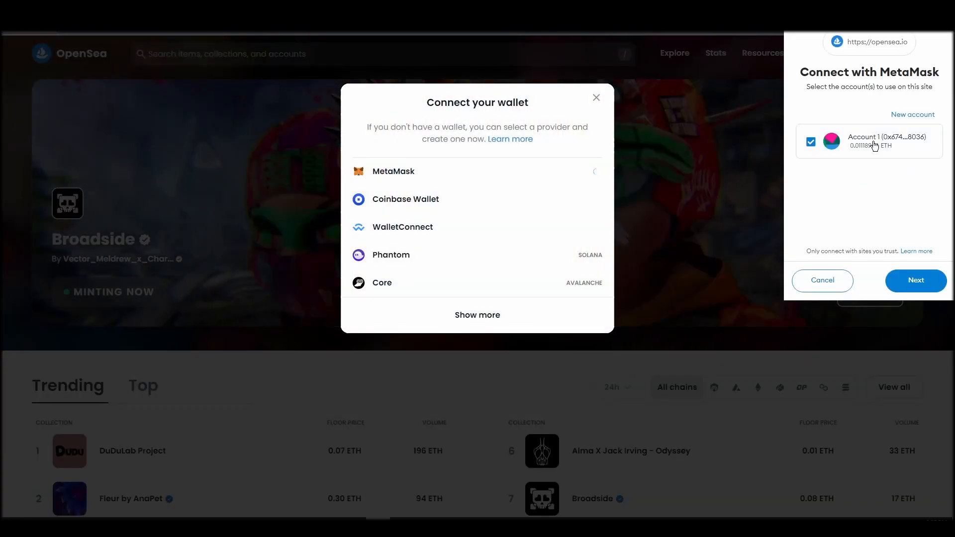
click(914, 281)
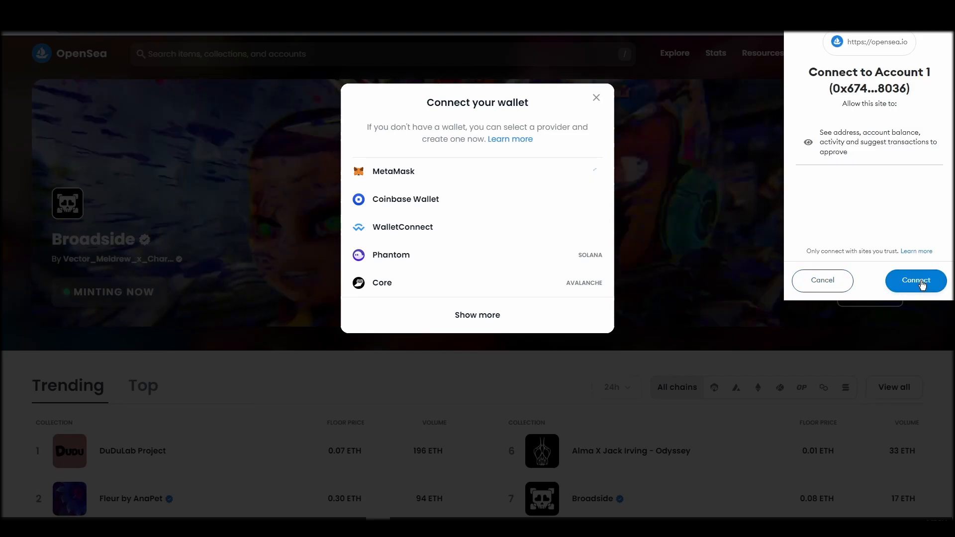
click(915, 281)
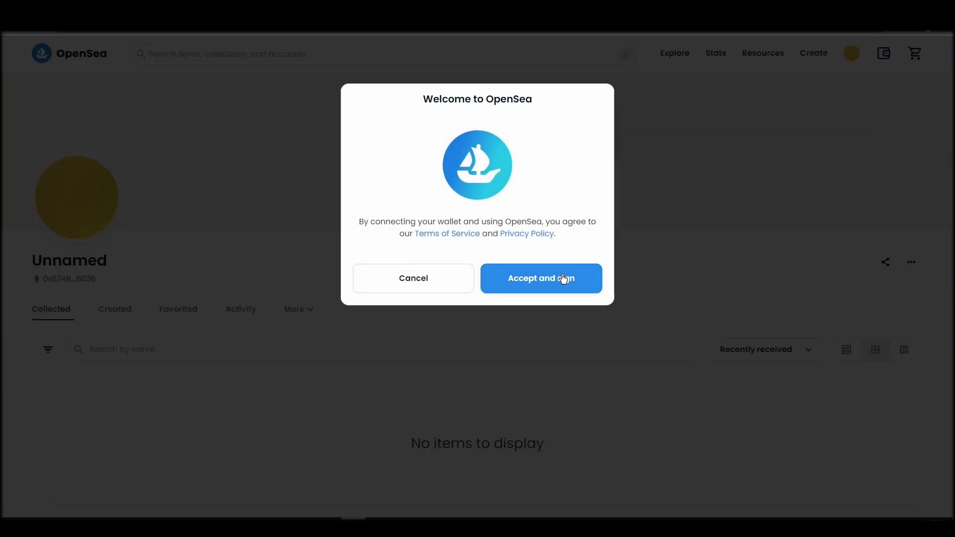
click(540, 279)
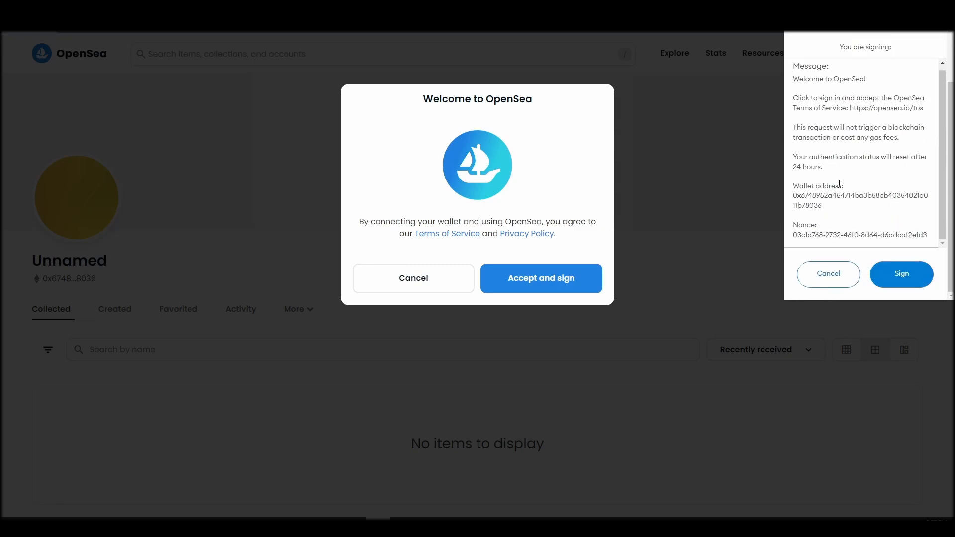
click(901, 275)
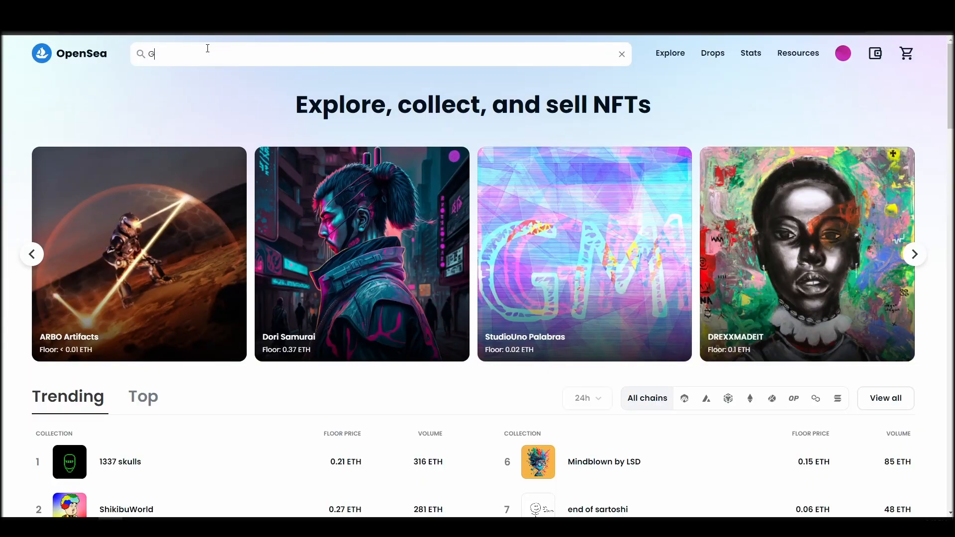
Search Gutter Rats, browse the collection and view the Gutter Rat #1396 listing.
text(utter Rats)
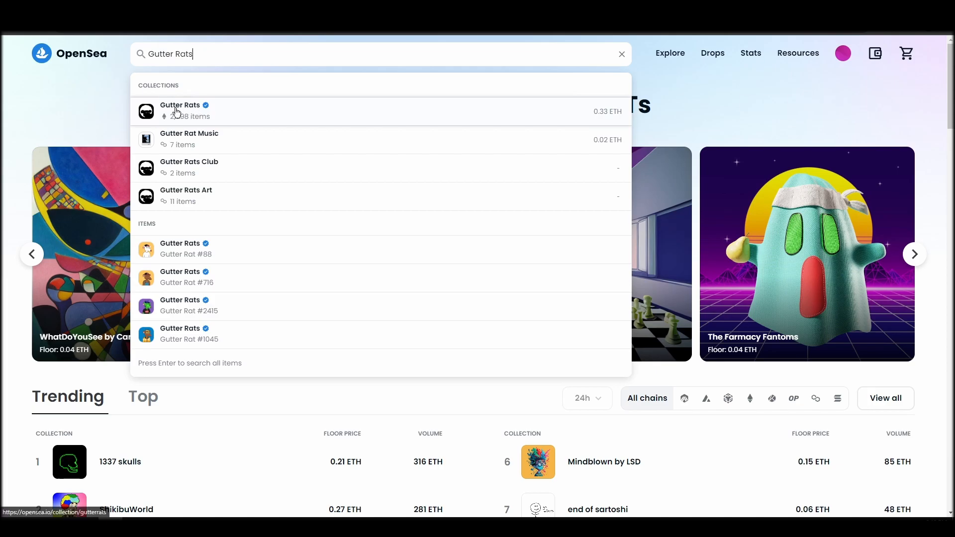
click(180, 111)
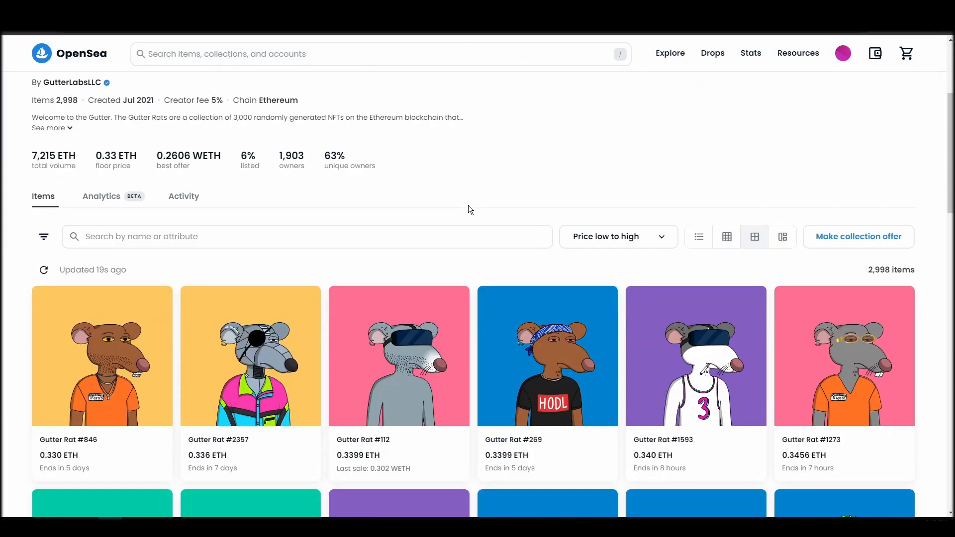
scroll(down, 3)
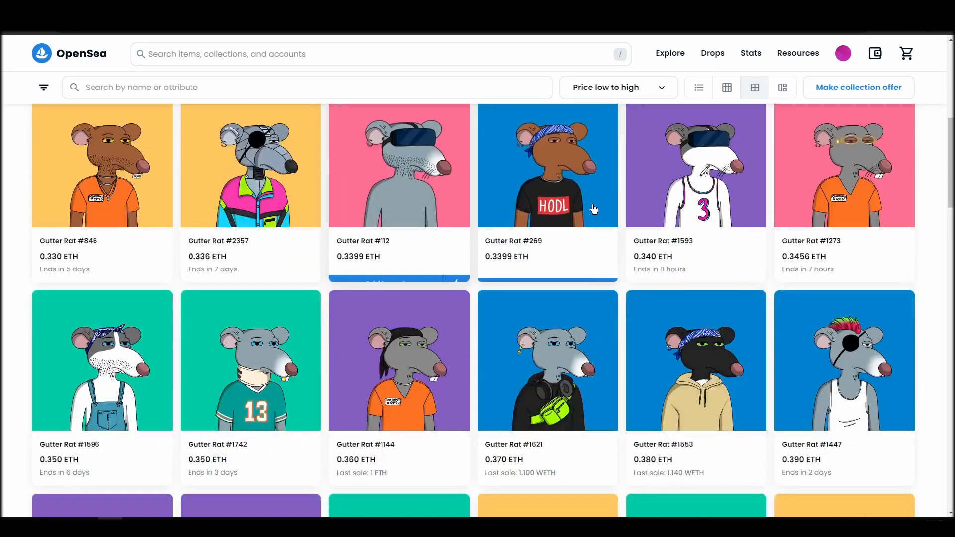
scroll(down, 3)
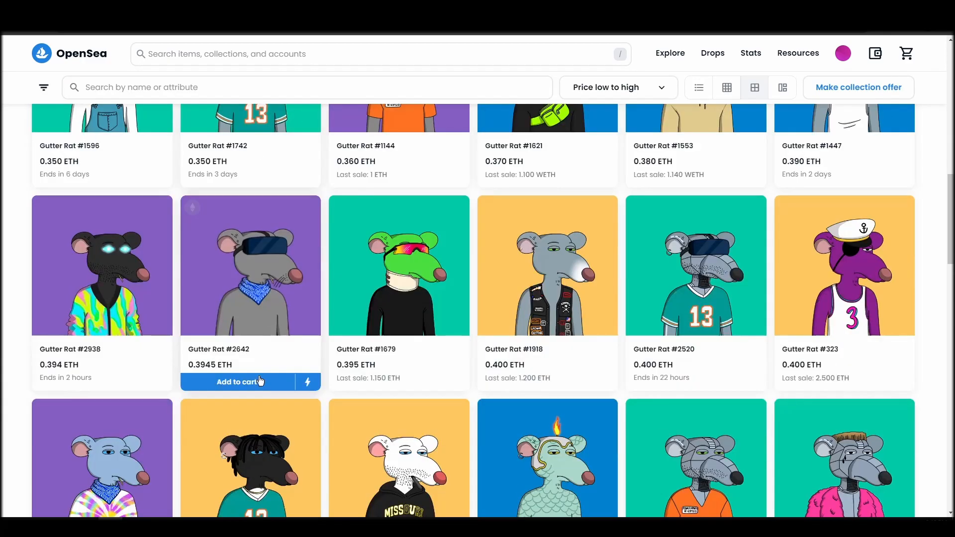
click(250, 265)
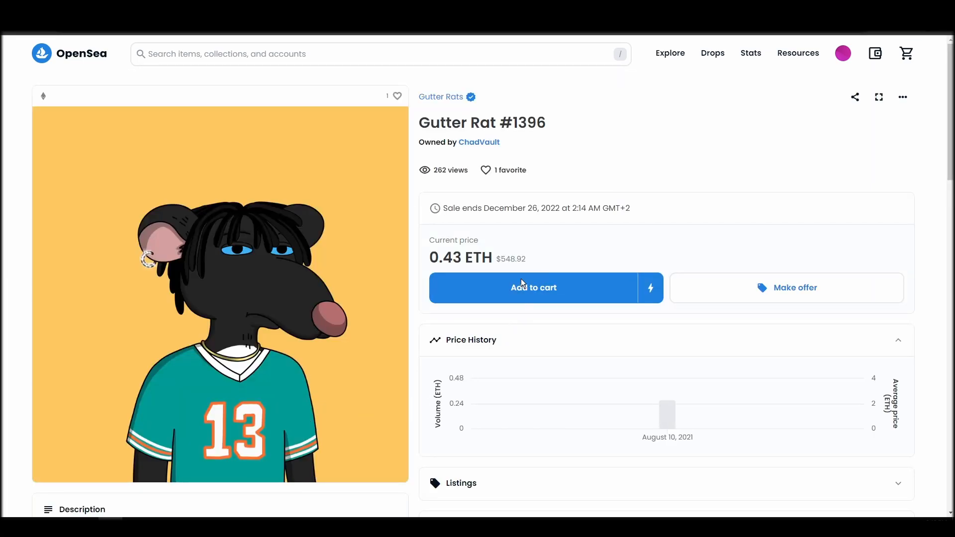
Add Gutter Rat #1396 at 0.43 ETH to the cart and attempt to complete the purchase.
click(533, 288)
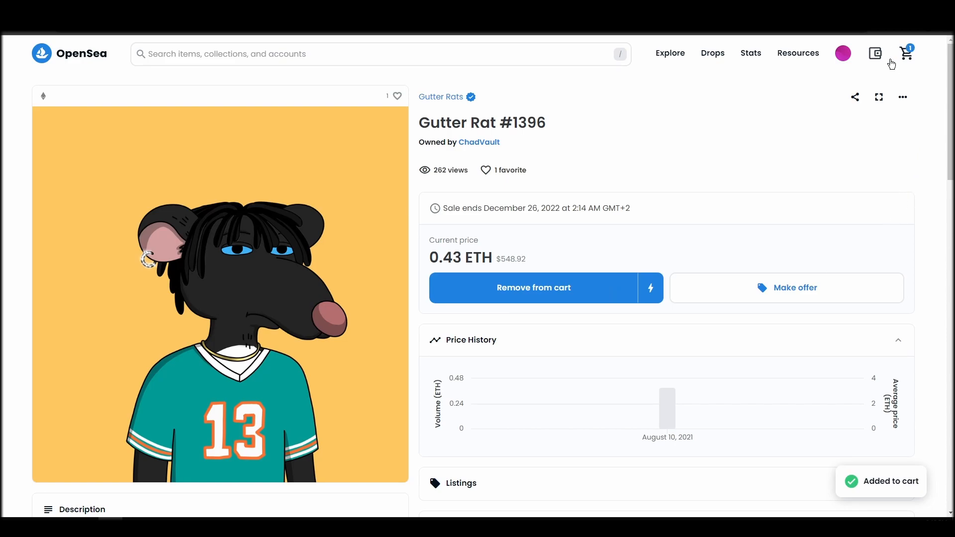
click(907, 52)
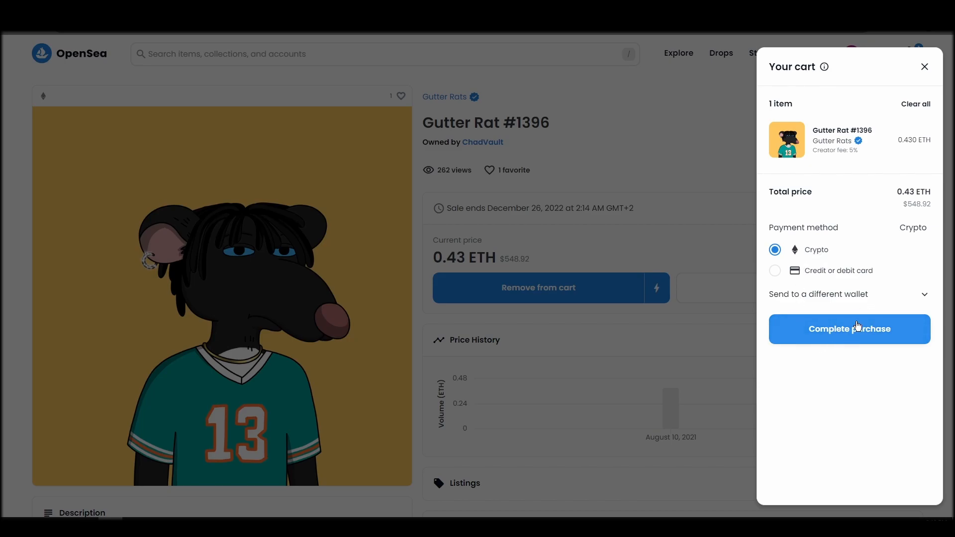
click(849, 329)
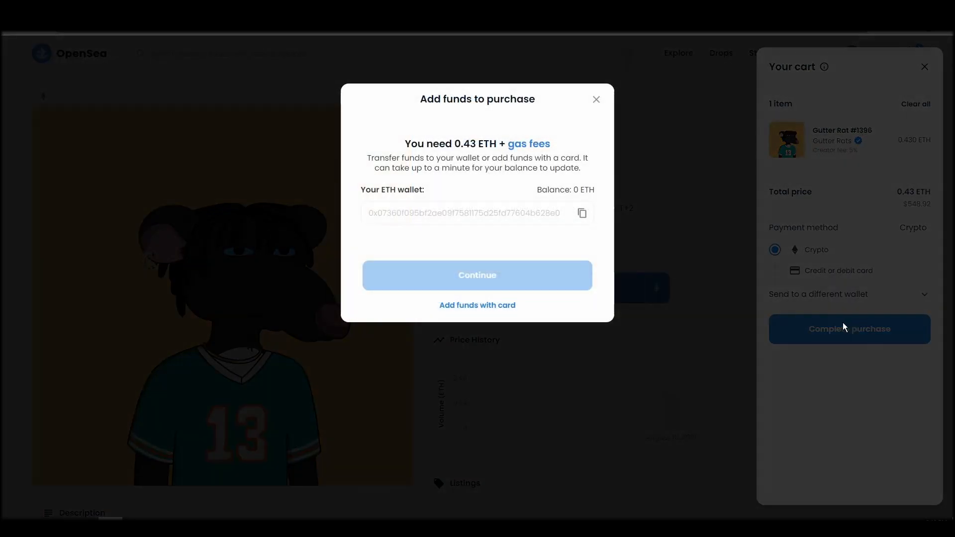